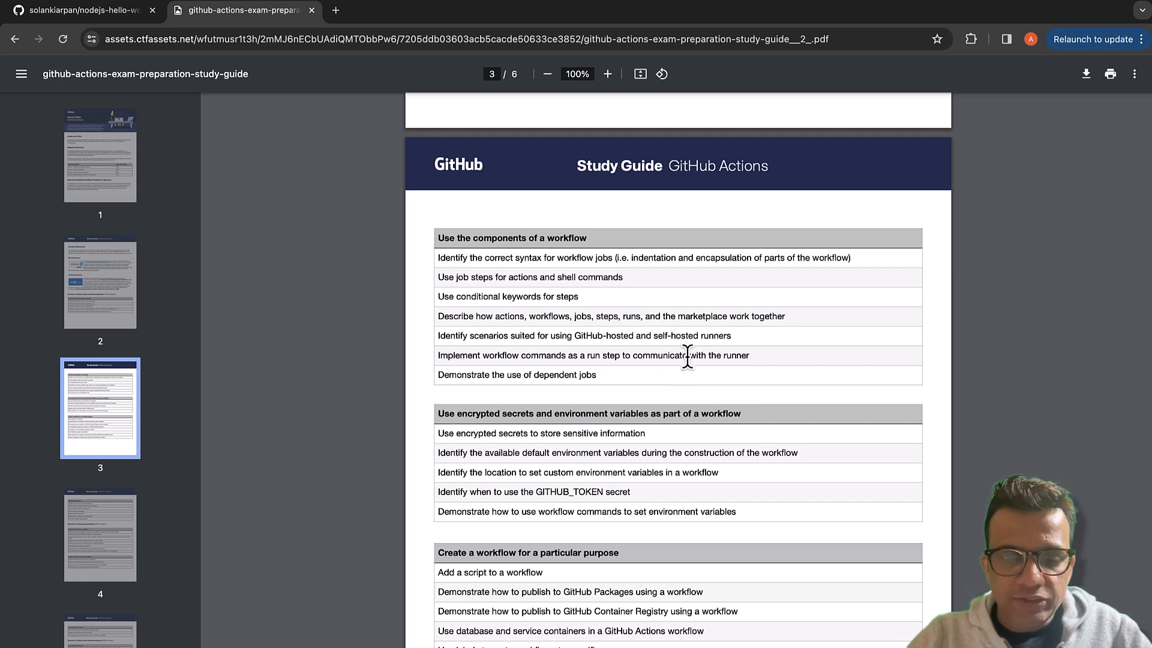
mouse_move(577, 375)
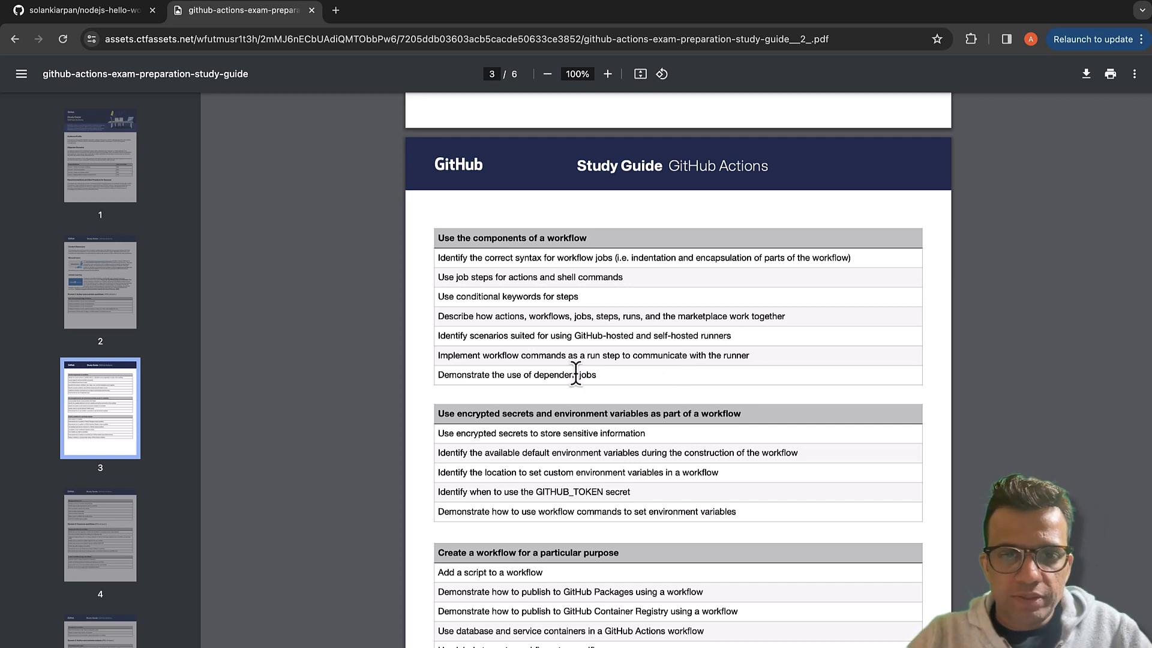
mouse_move(402, 382)
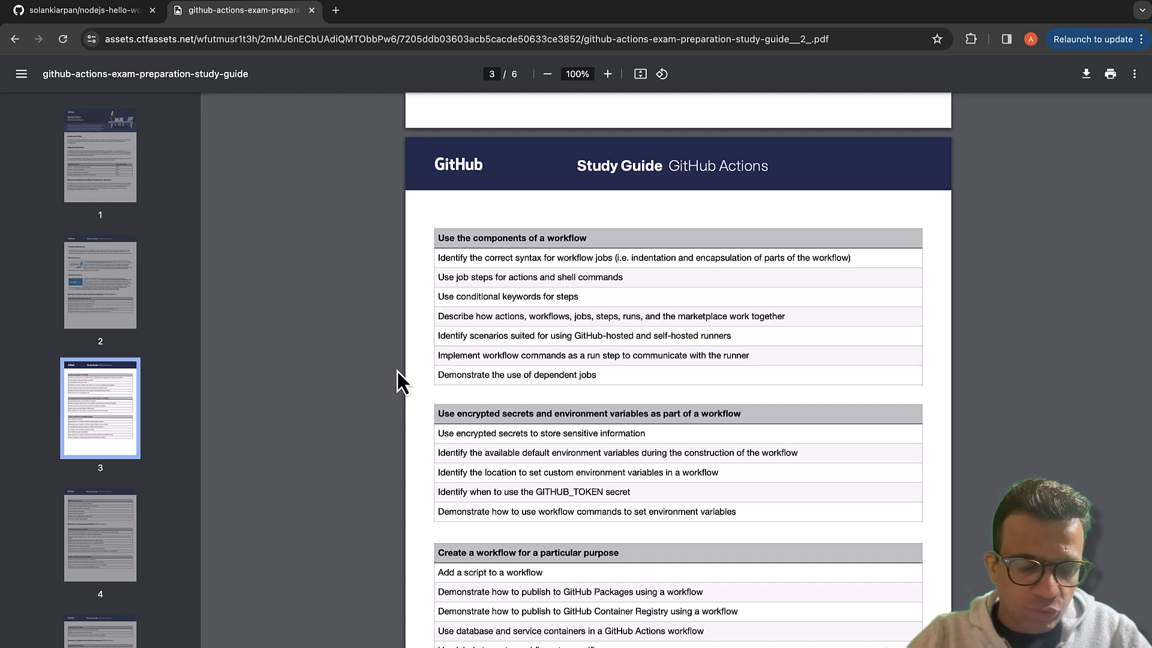
mouse_move(404, 368)
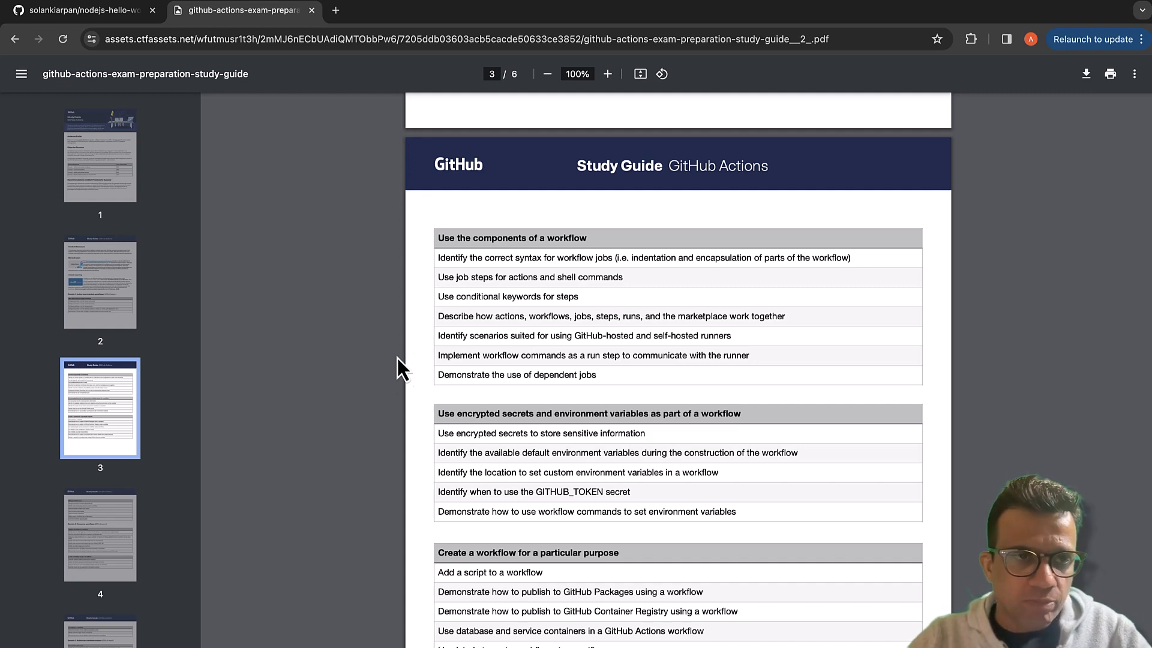
- Show the Actions workflow runs for the nodejs-hello-world repository
click(80, 11)
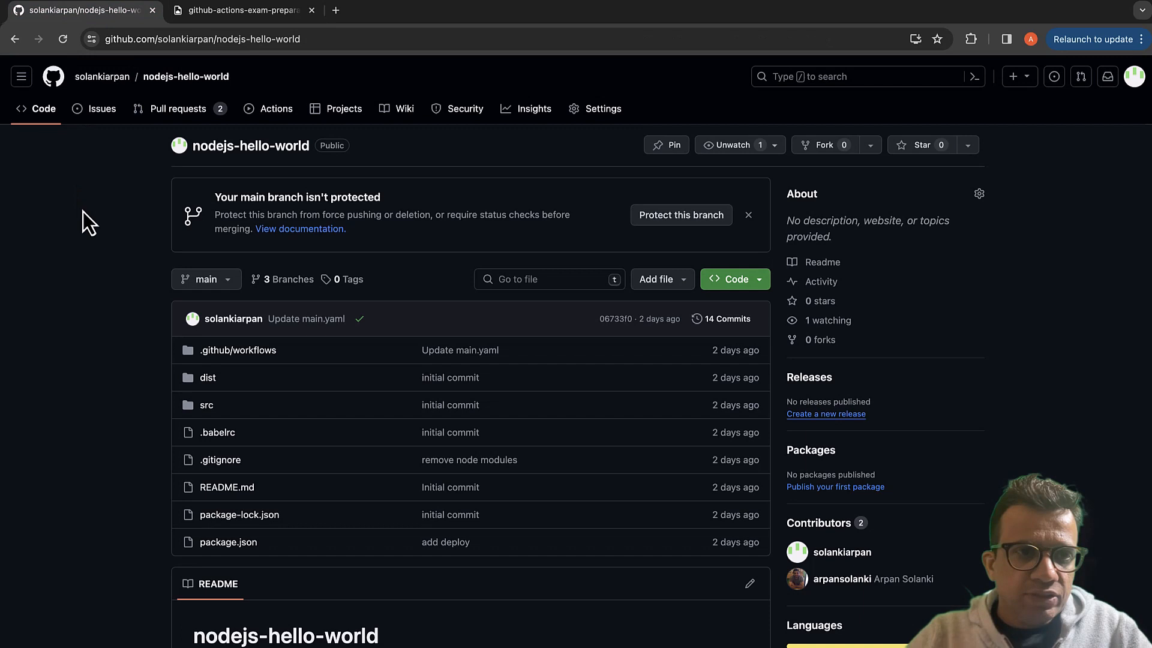
mouse_move(120, 236)
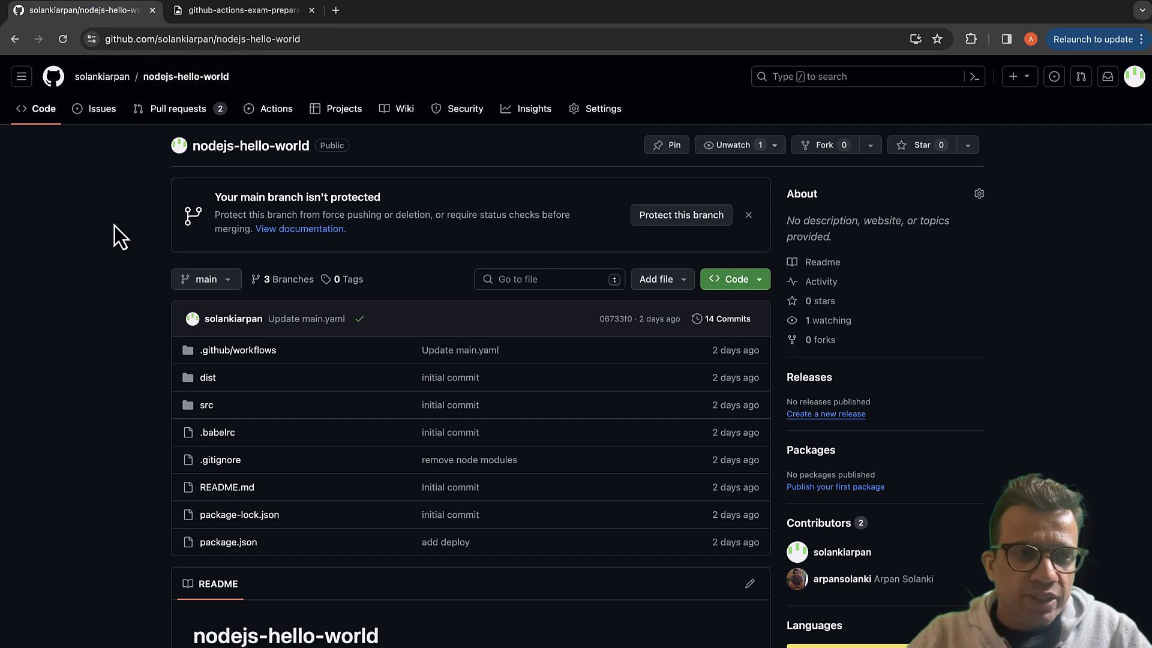
mouse_move(276, 108)
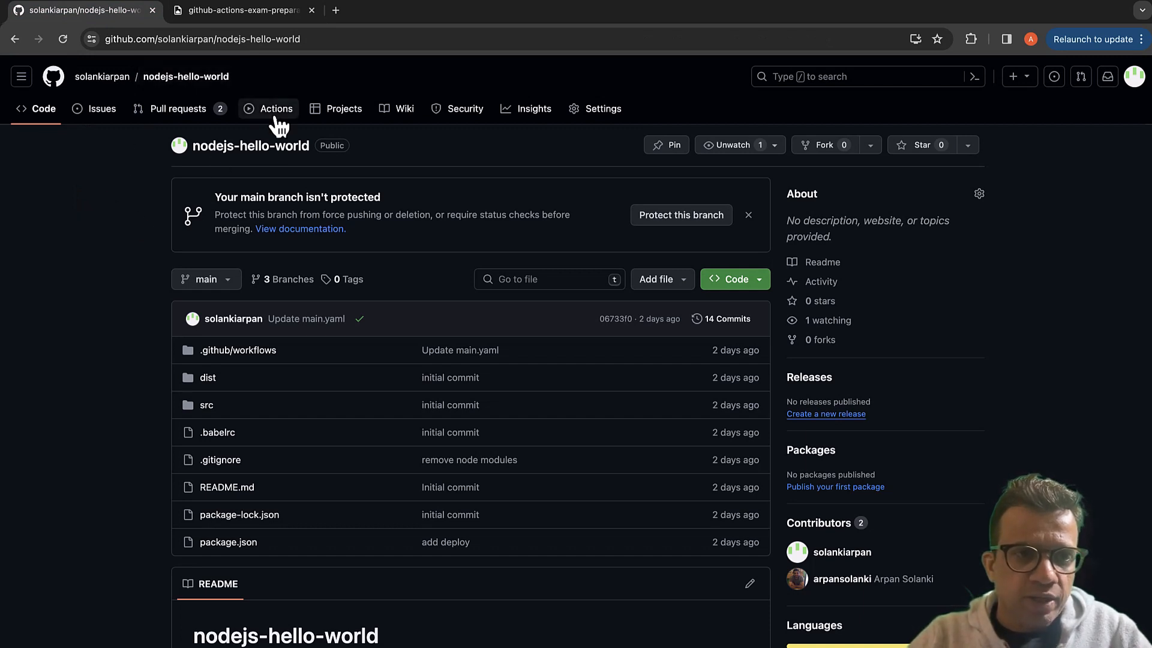
click(278, 108)
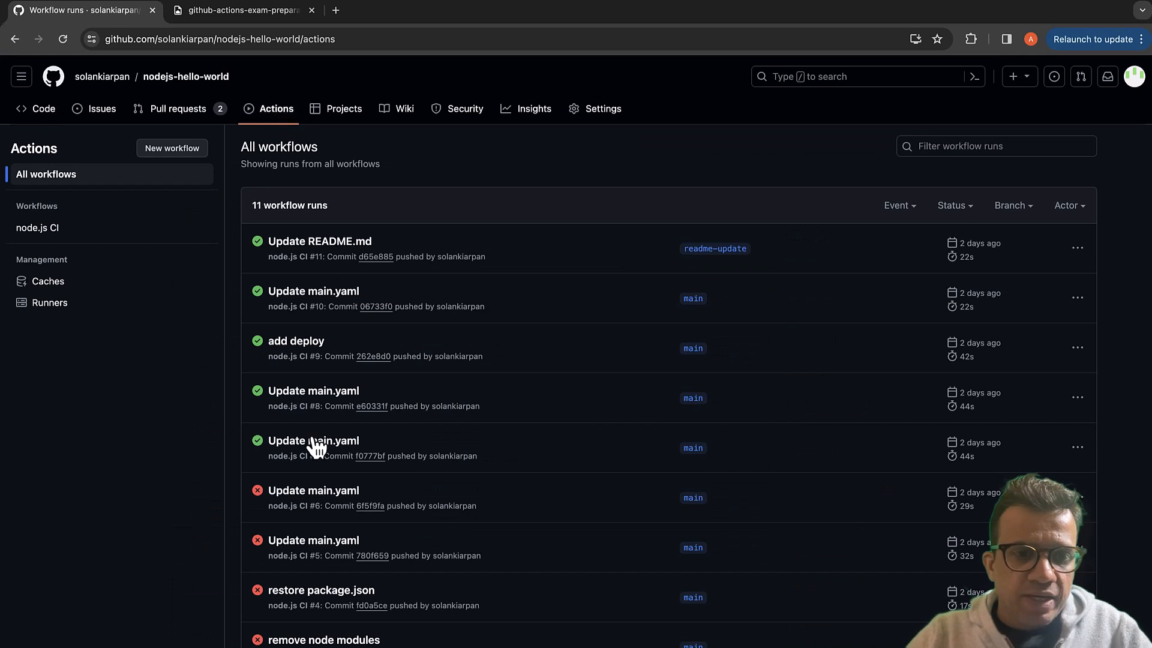
- View the workflow file of run #7 'Update main.yaml' with its build and test jobs
click(312, 441)
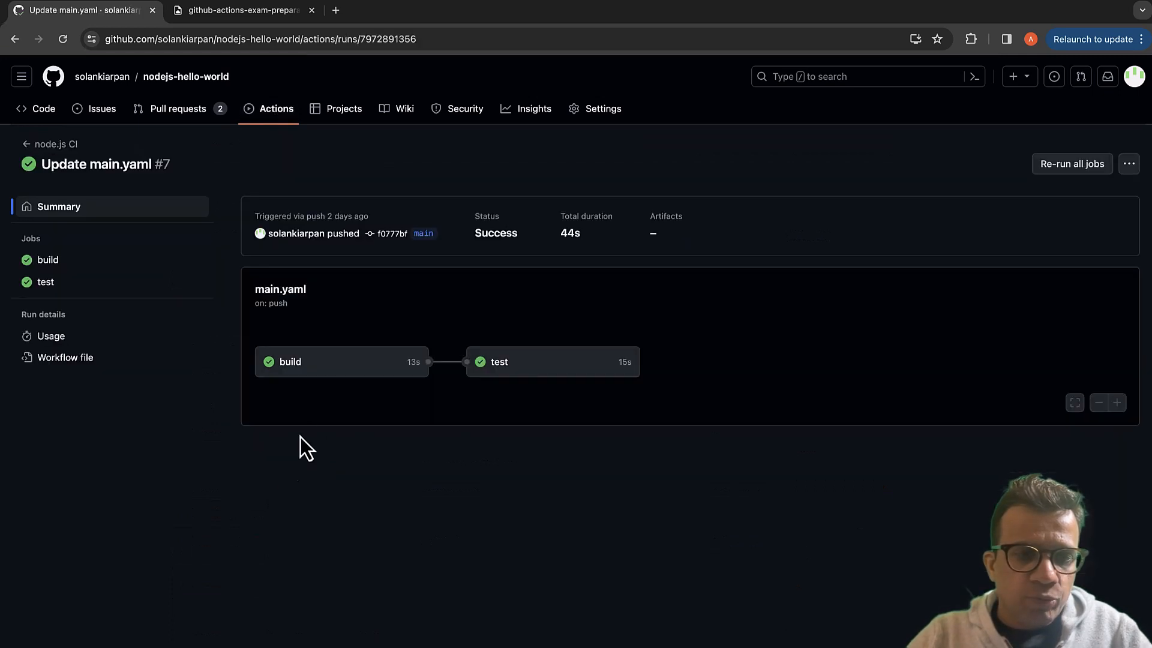
mouse_move(297, 492)
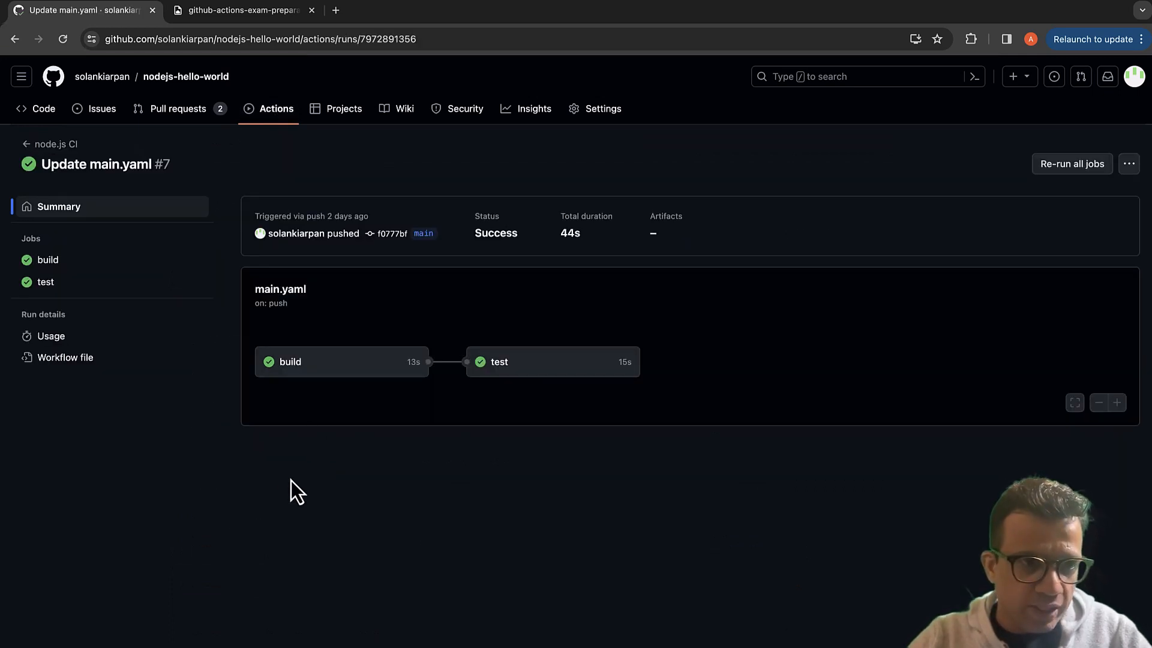
mouse_move(353, 377)
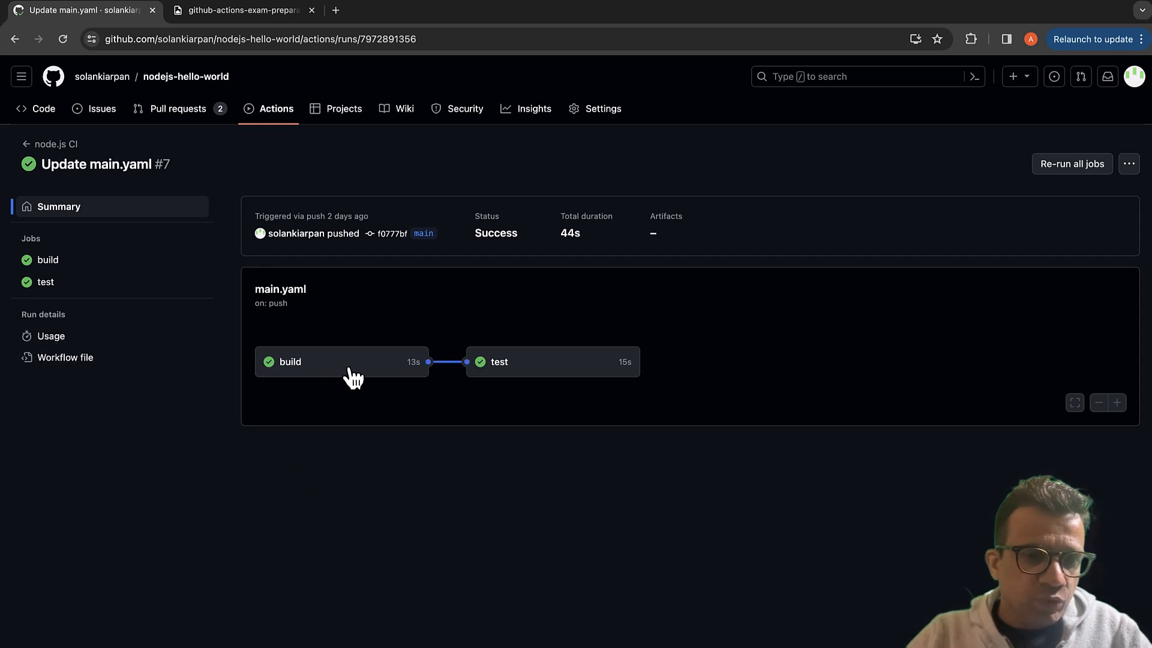
mouse_move(340, 397)
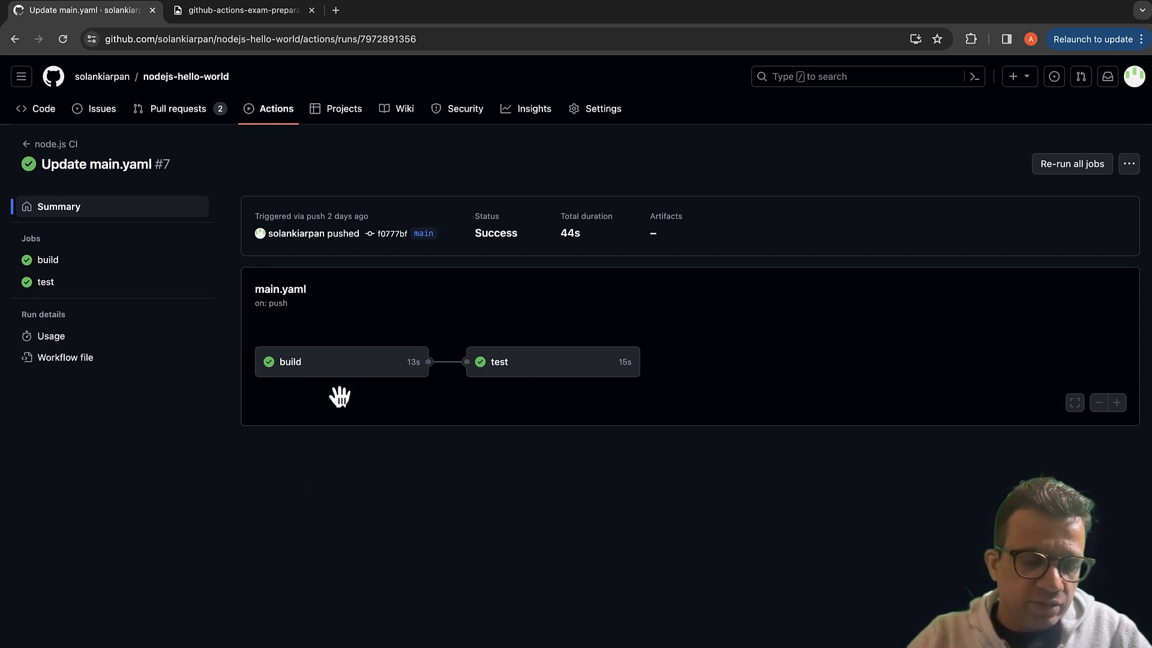
mouse_move(353, 384)
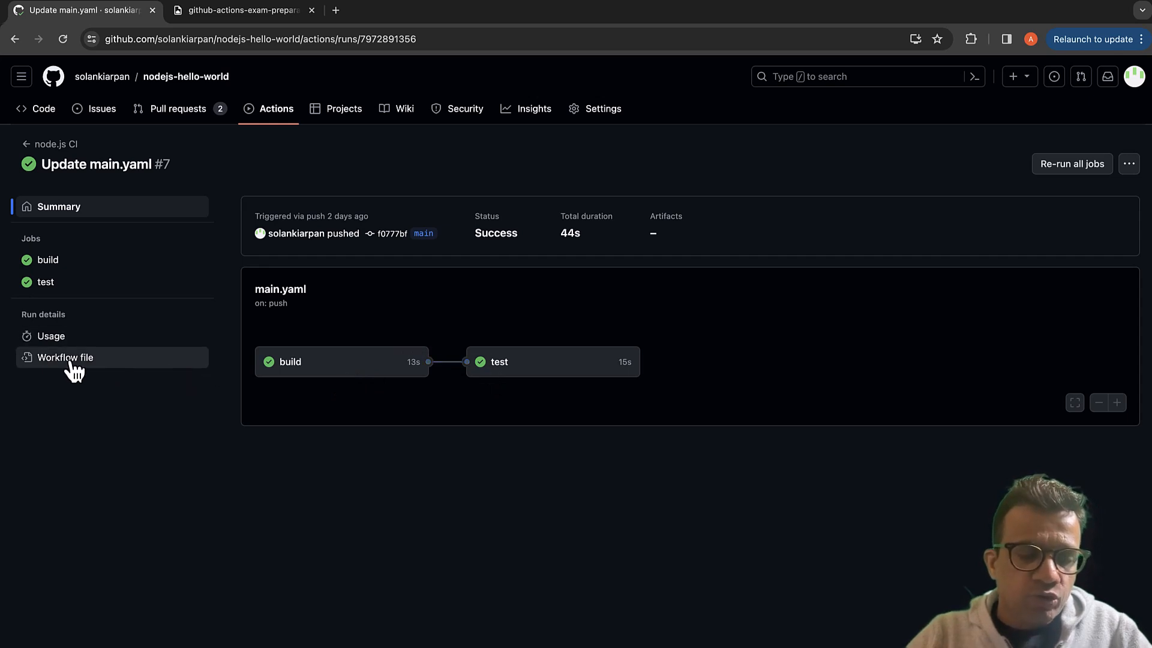
click(65, 358)
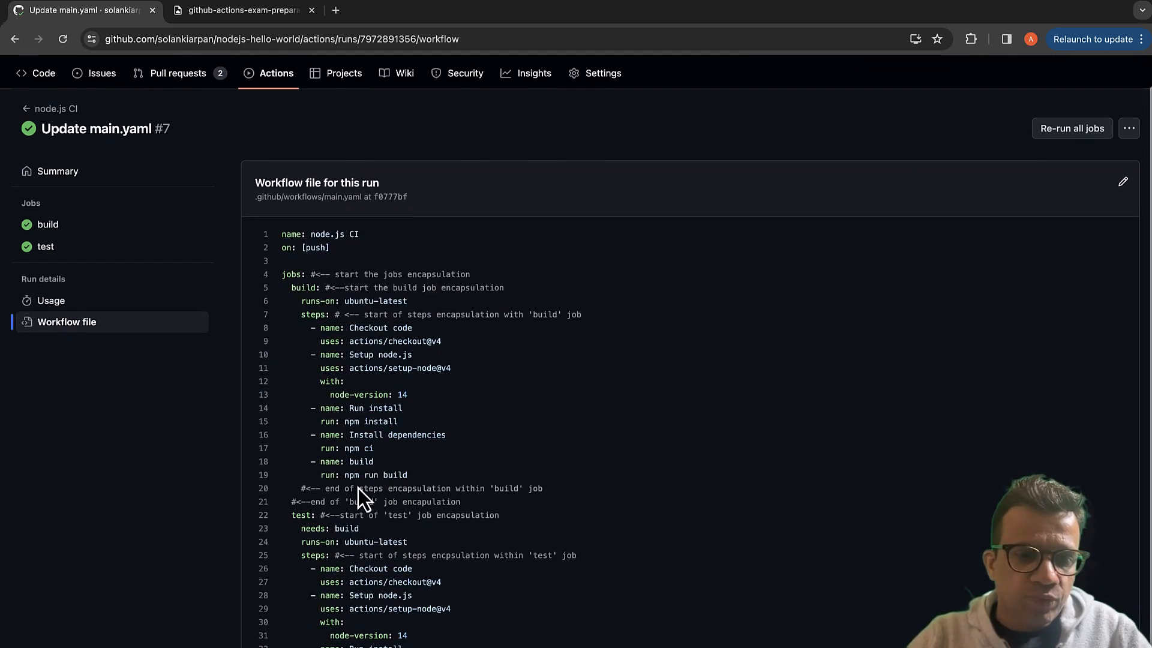
mouse_move(296, 528)
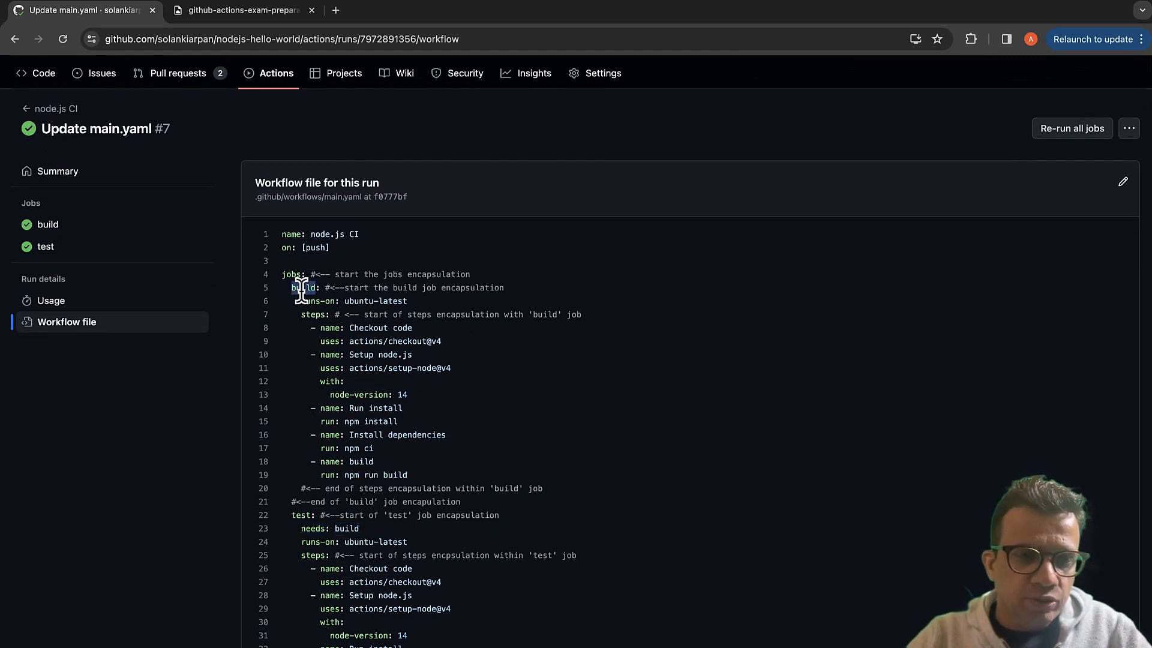
mouse_move(312, 528)
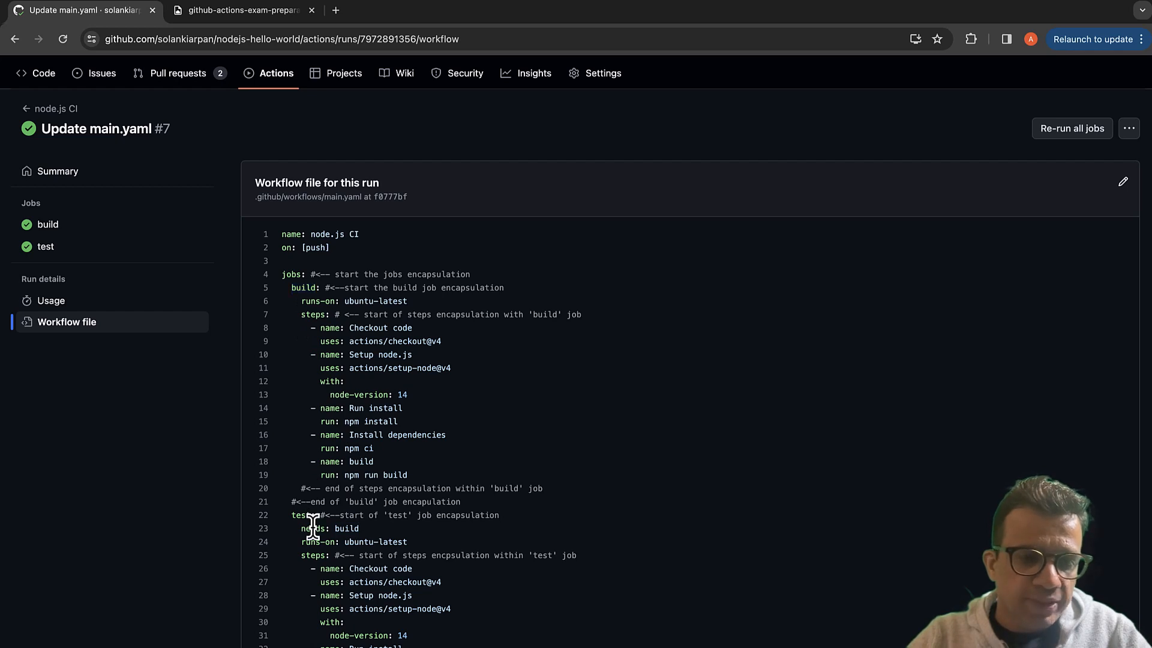
double_click(329, 528)
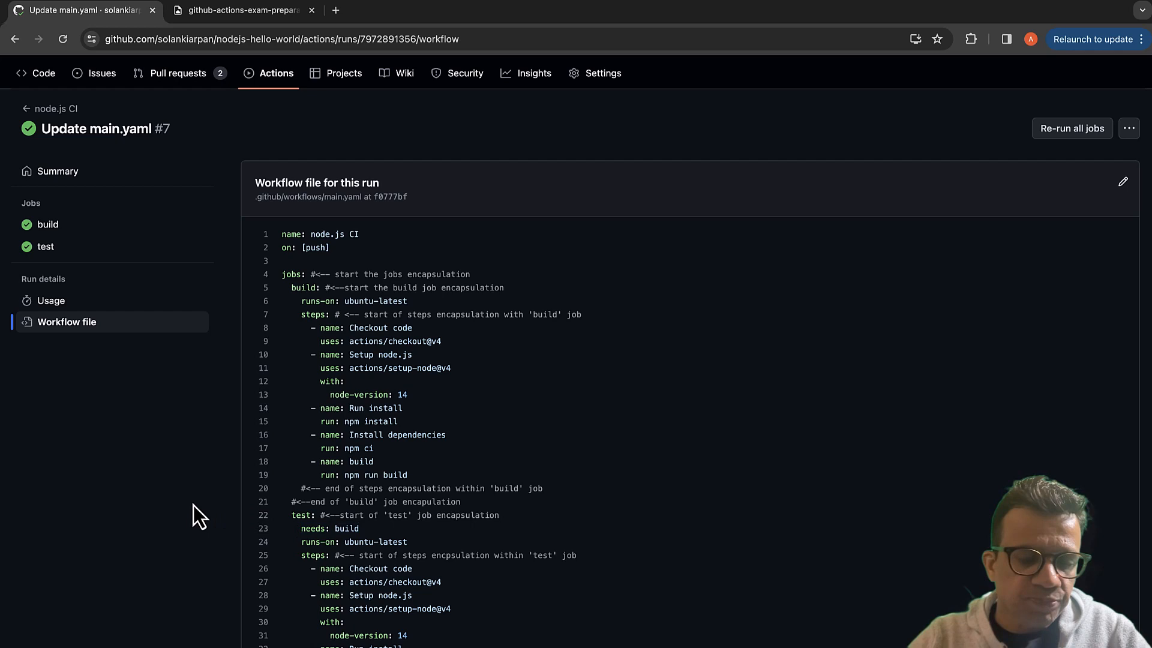
mouse_move(340, 522)
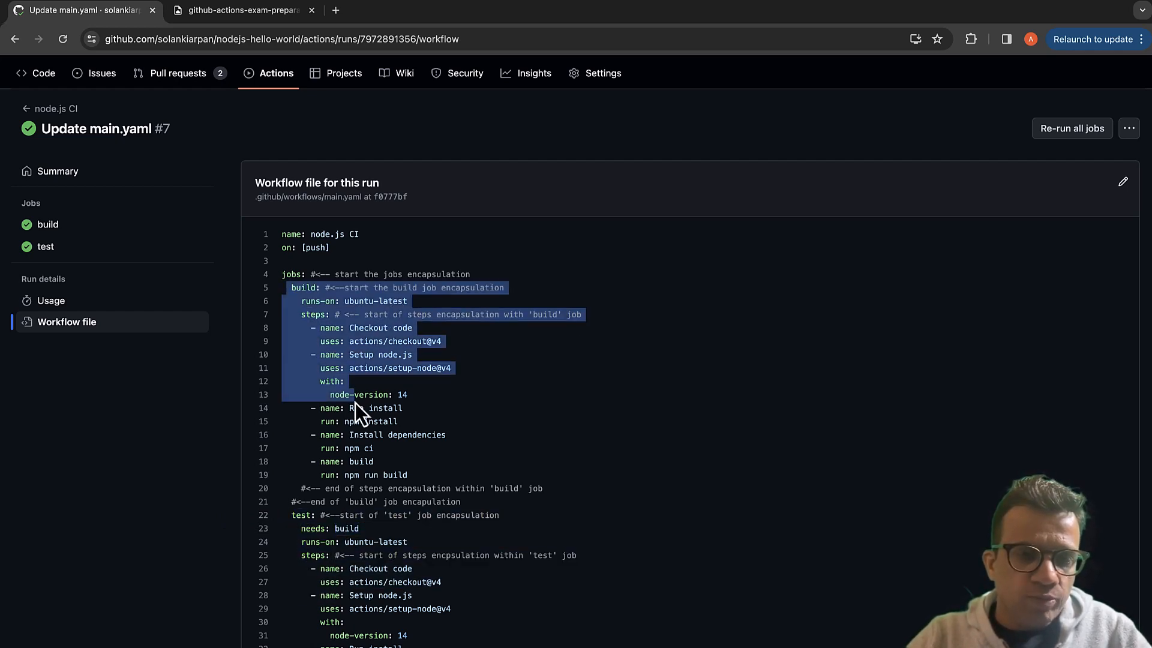
click(332, 368)
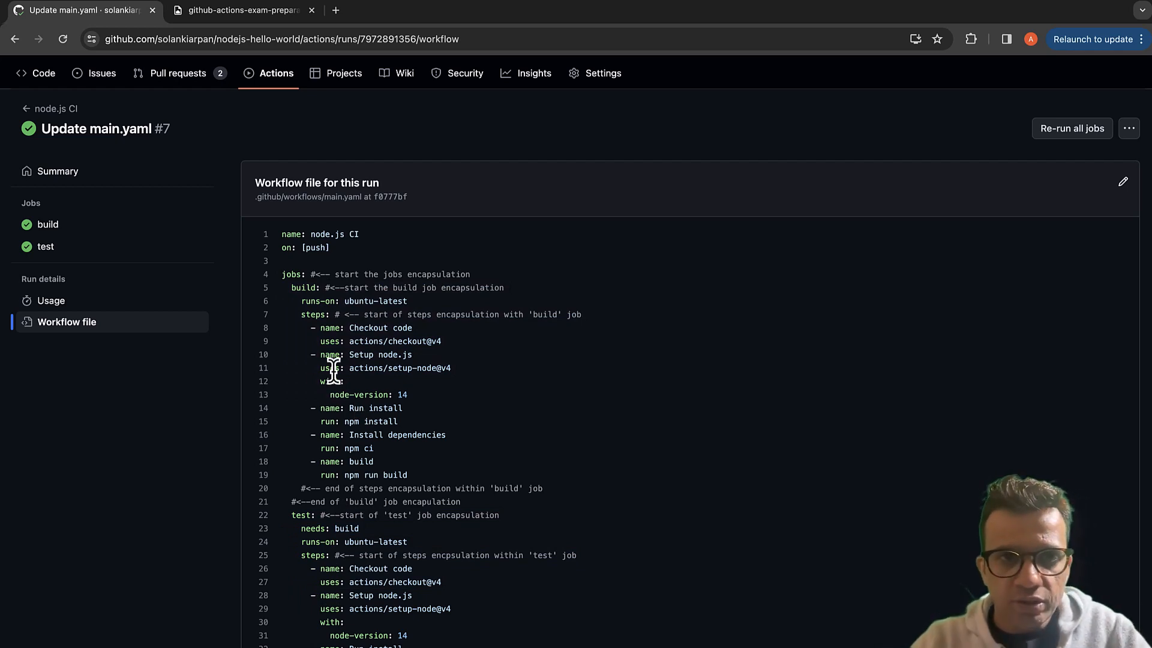
mouse_move(254, 289)
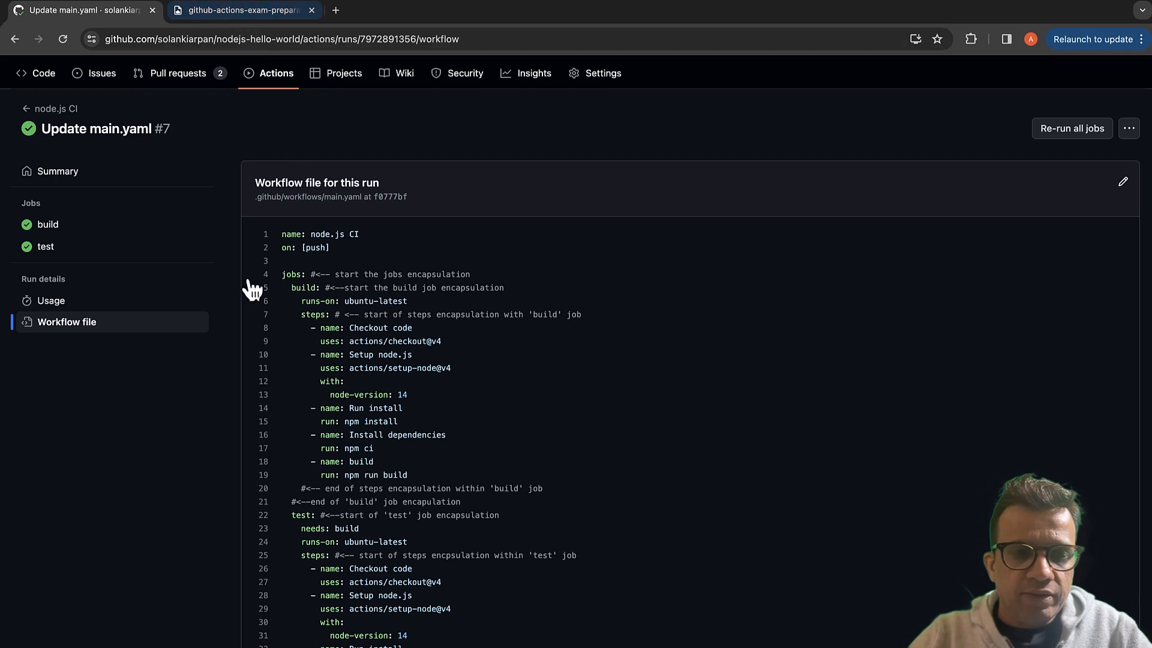